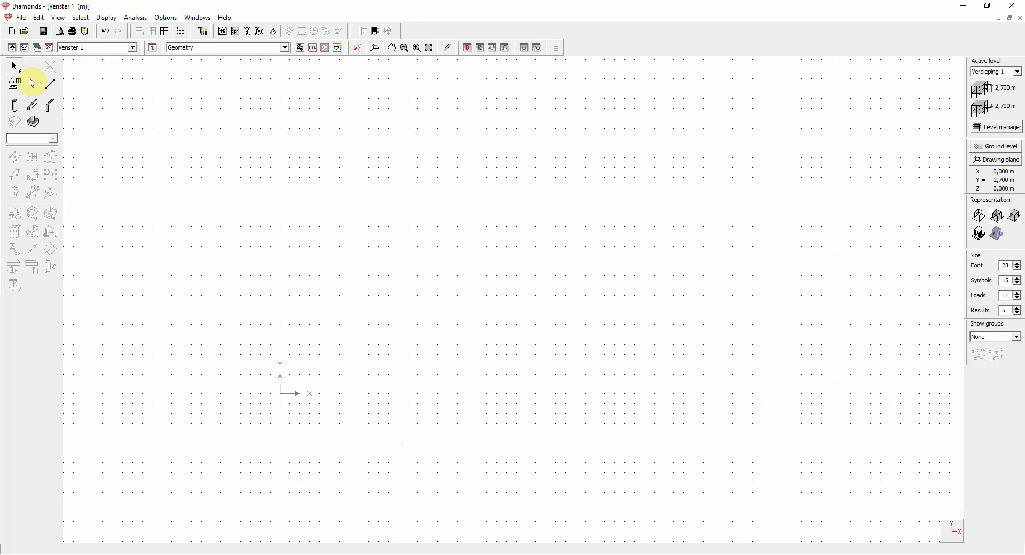
mouse_move(51, 85)
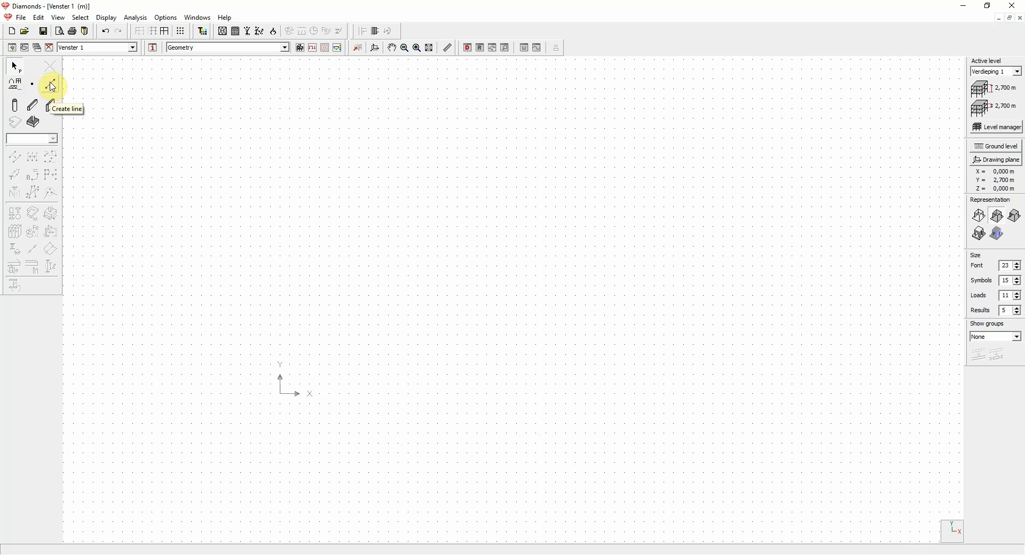
Step: Switch to the Create line tool to draw the frame outline on the grid
click(50, 86)
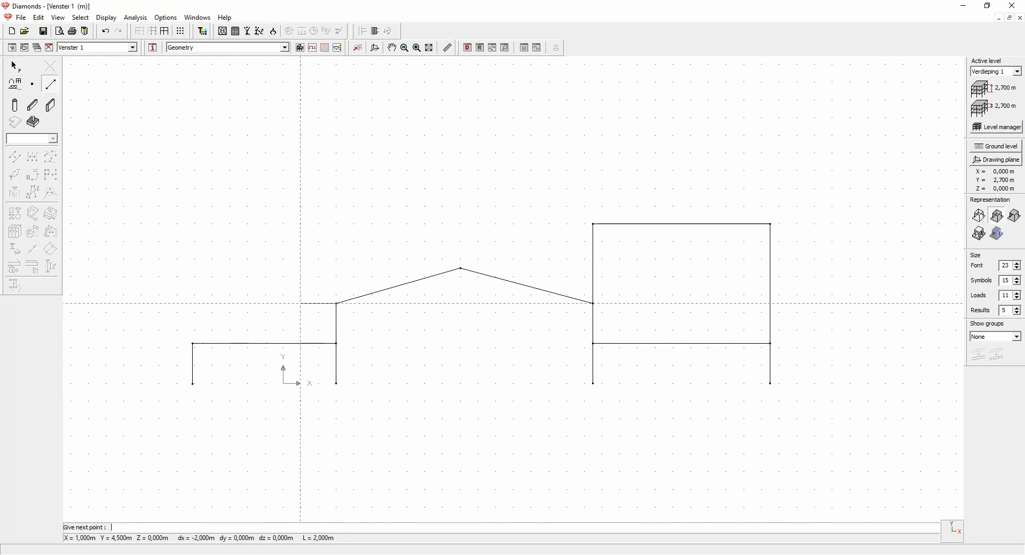
Step: Enable 'Show line distances next to the cursor' in the Drawing preferences
click(164, 17)
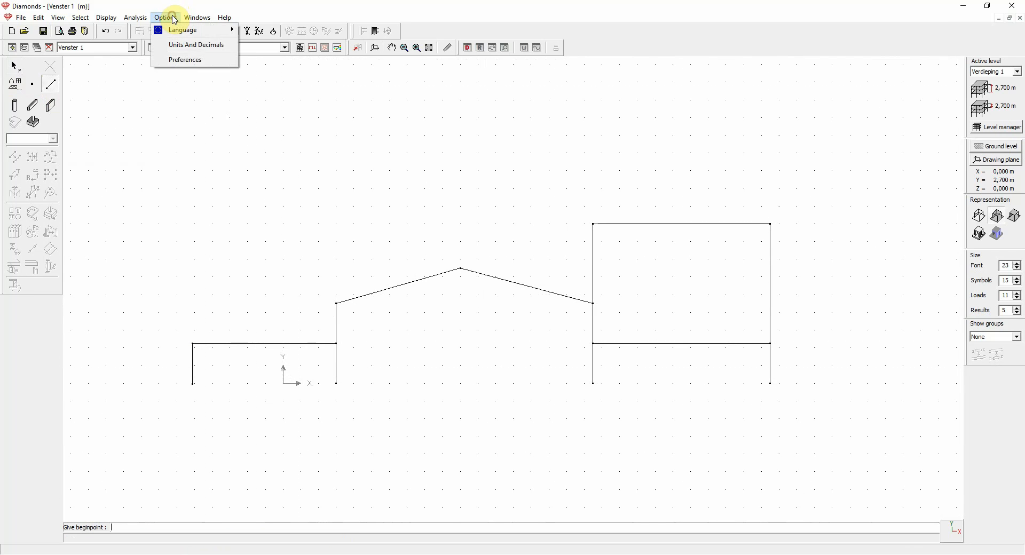
click(184, 59)
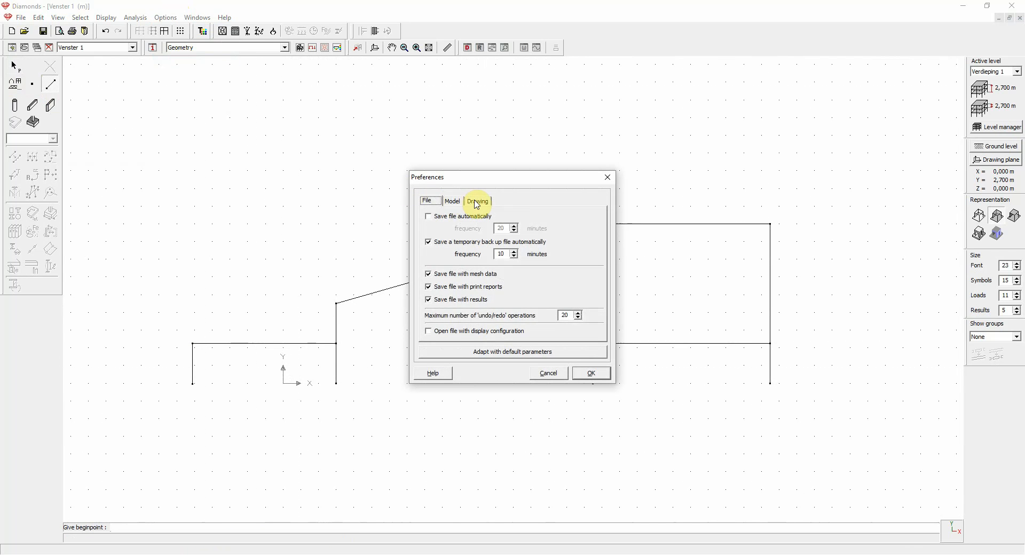
click(477, 201)
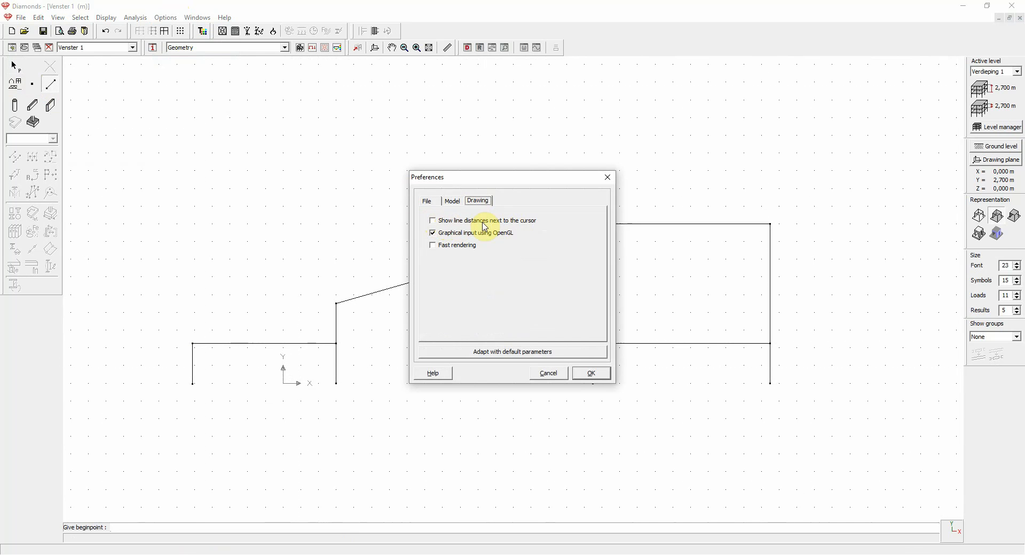
click(433, 220)
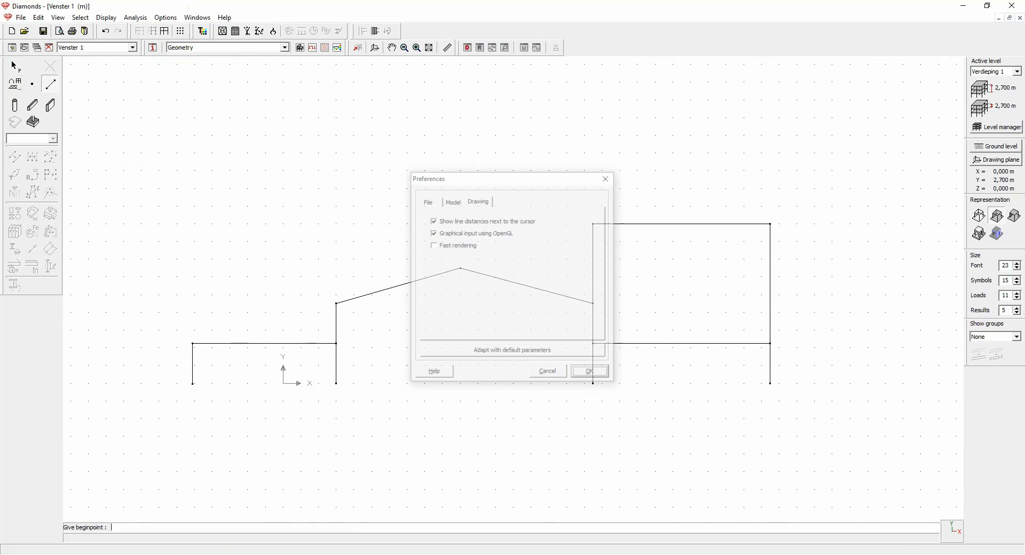
Step: Confirm the Preferences change so dx/dy distances appear while drawing
click(587, 370)
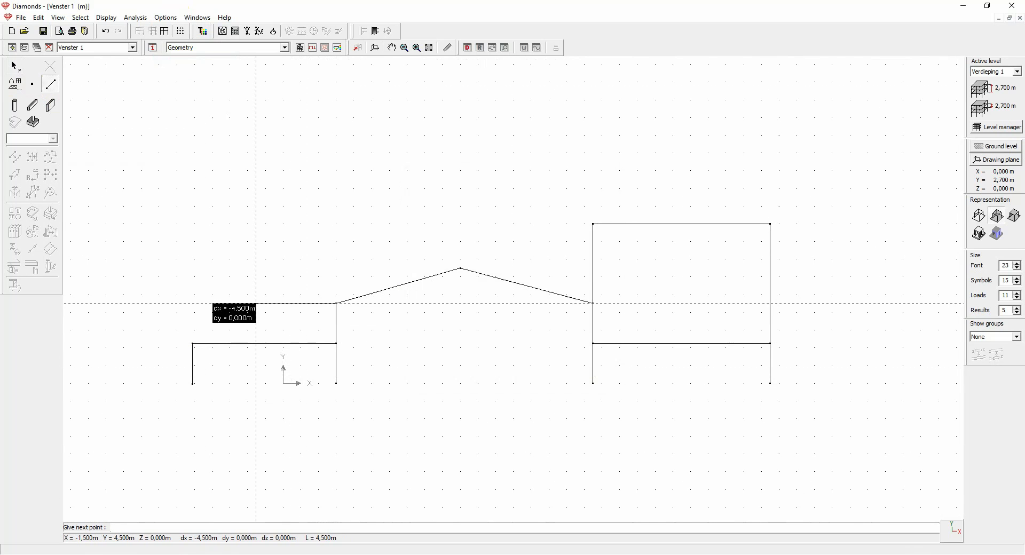
mouse_move(283, 308)
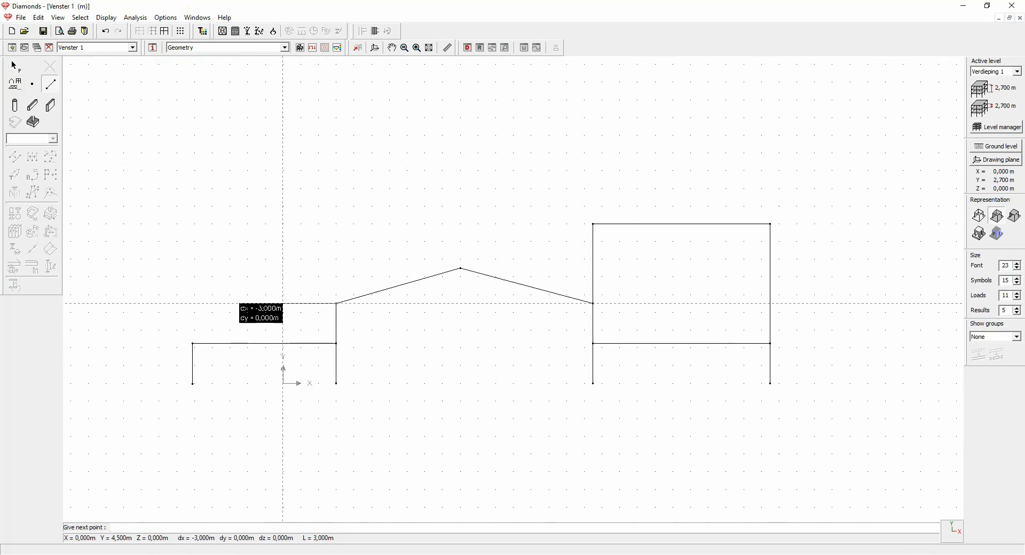
mouse_move(234, 313)
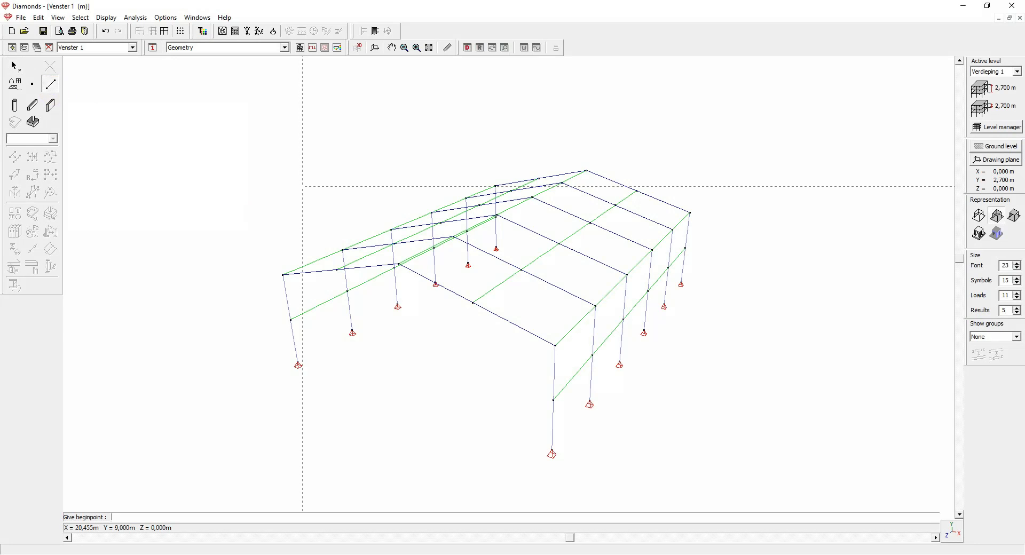
mouse_move(556, 345)
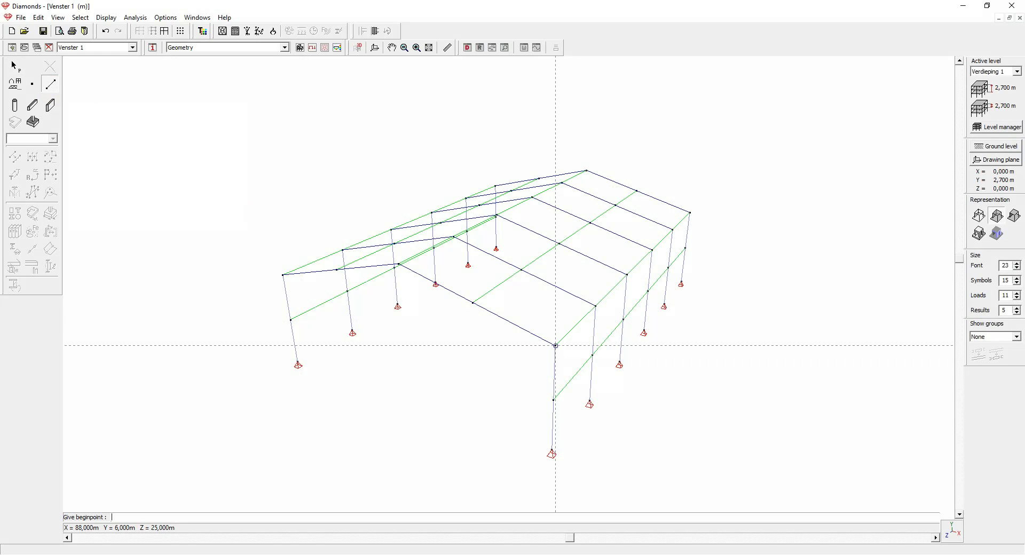
Step: Start a new line at the front column's top node in the 3D frame view
click(555, 345)
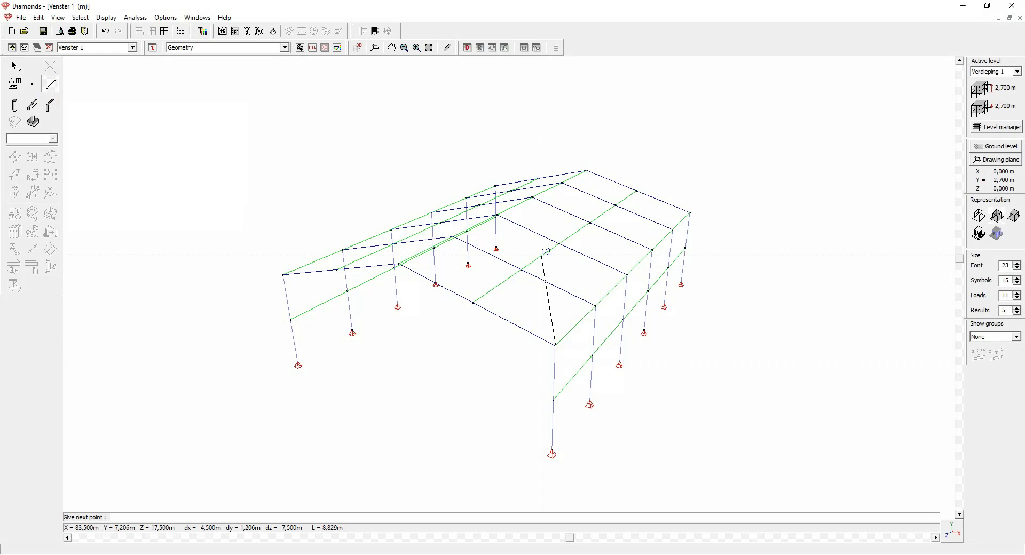